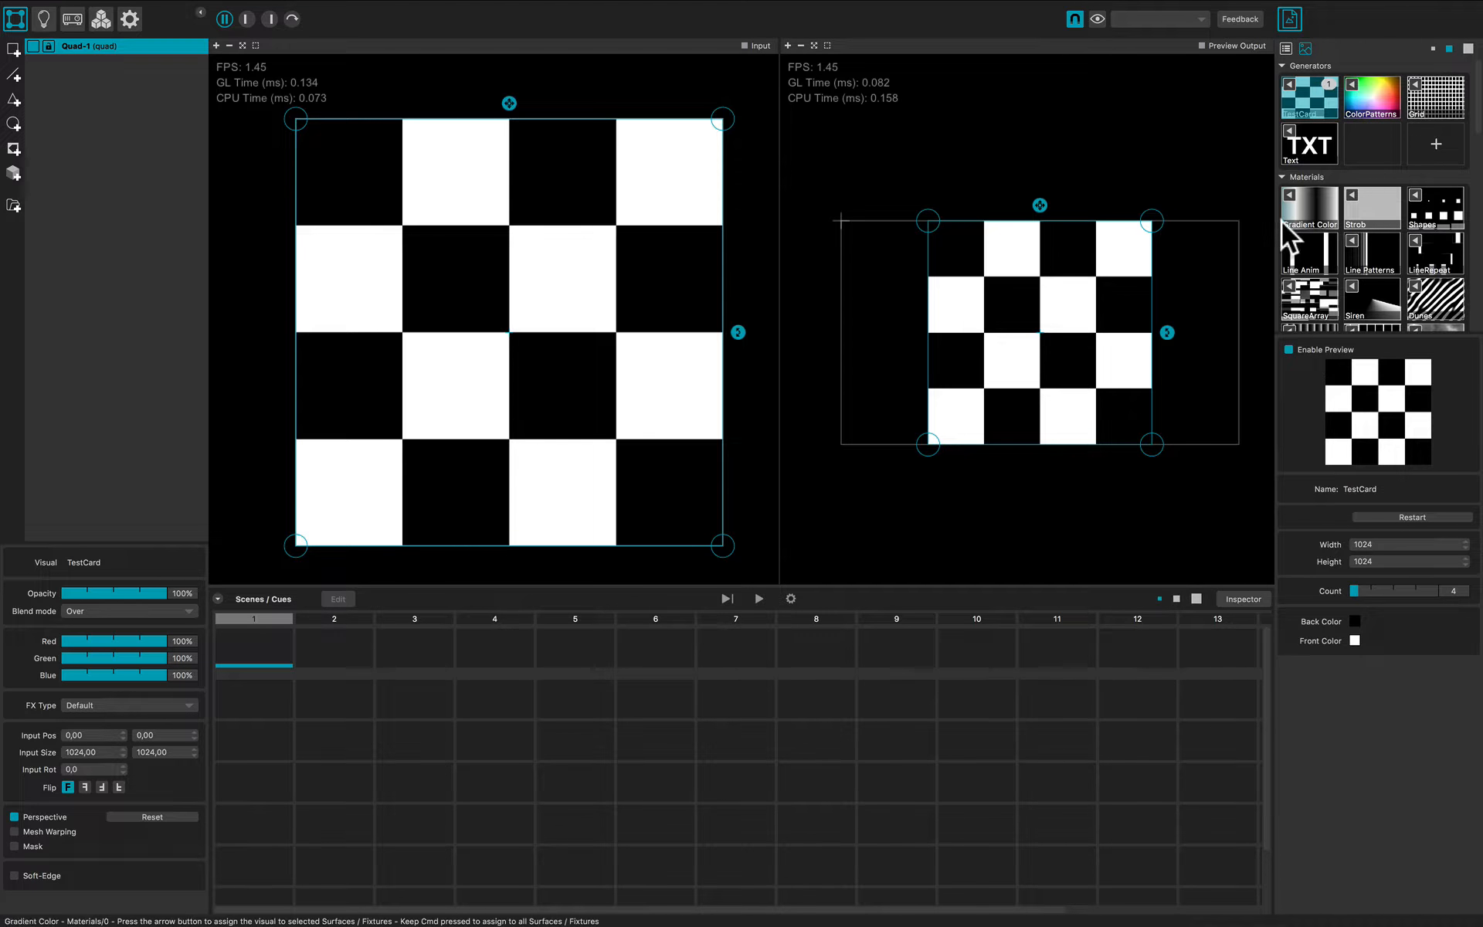
Step: Assign the Line Patterns material to Quad-1, replacing the checkerboard test card
{"action": "left_click", "coordinate": [1370, 254]}
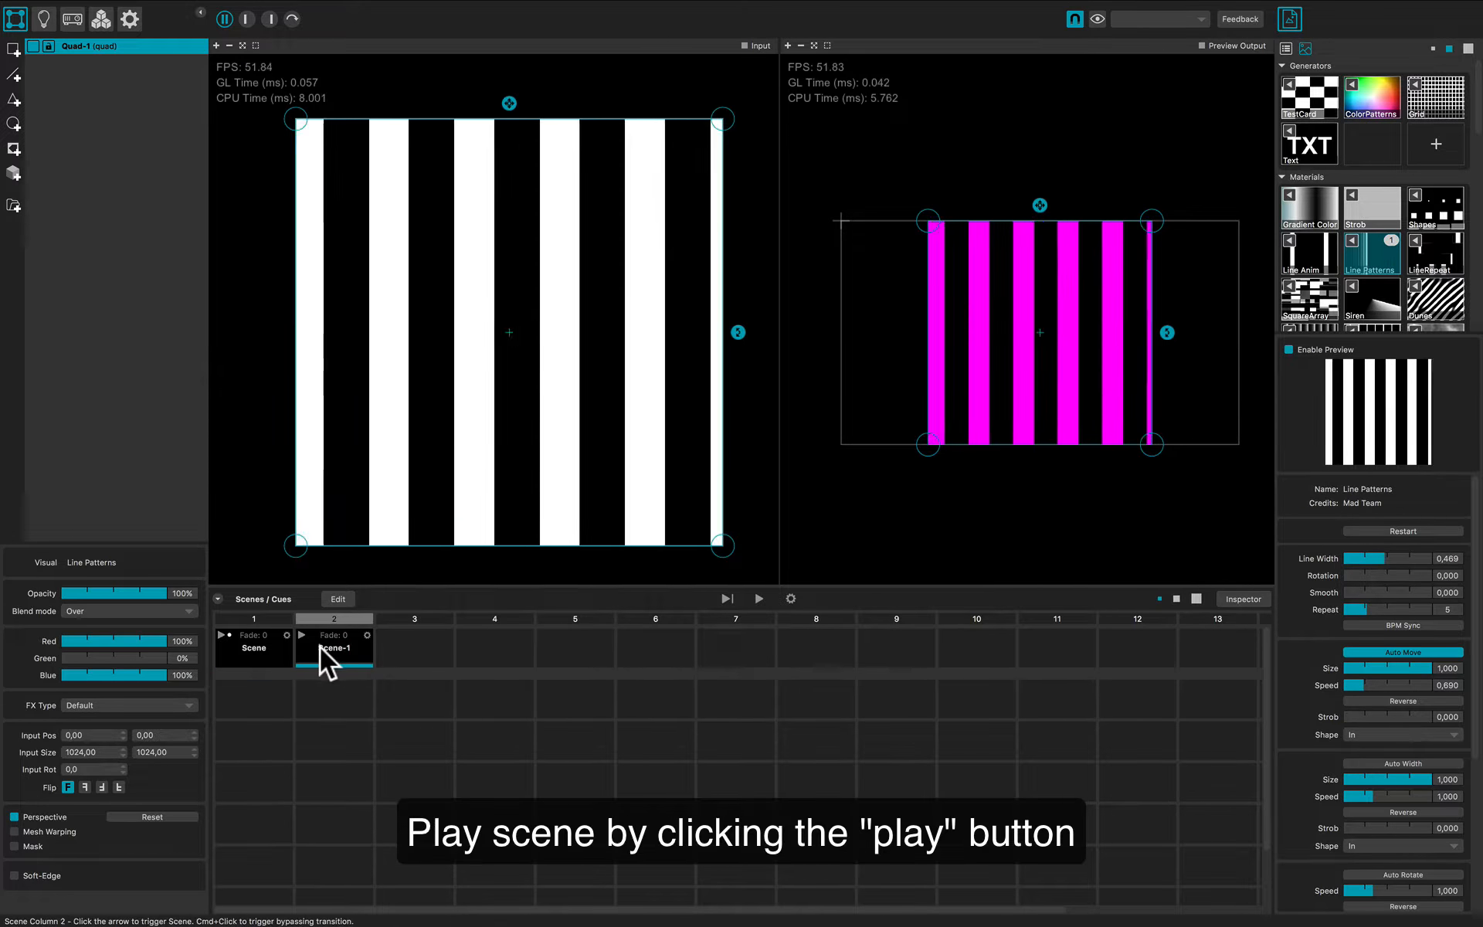
Step: Toggle between Scene-1's white diagonal stripes and Scene's magenta vertical stripes, ending on Scene-1
{"action": "left_click", "coordinate": [253, 647]}
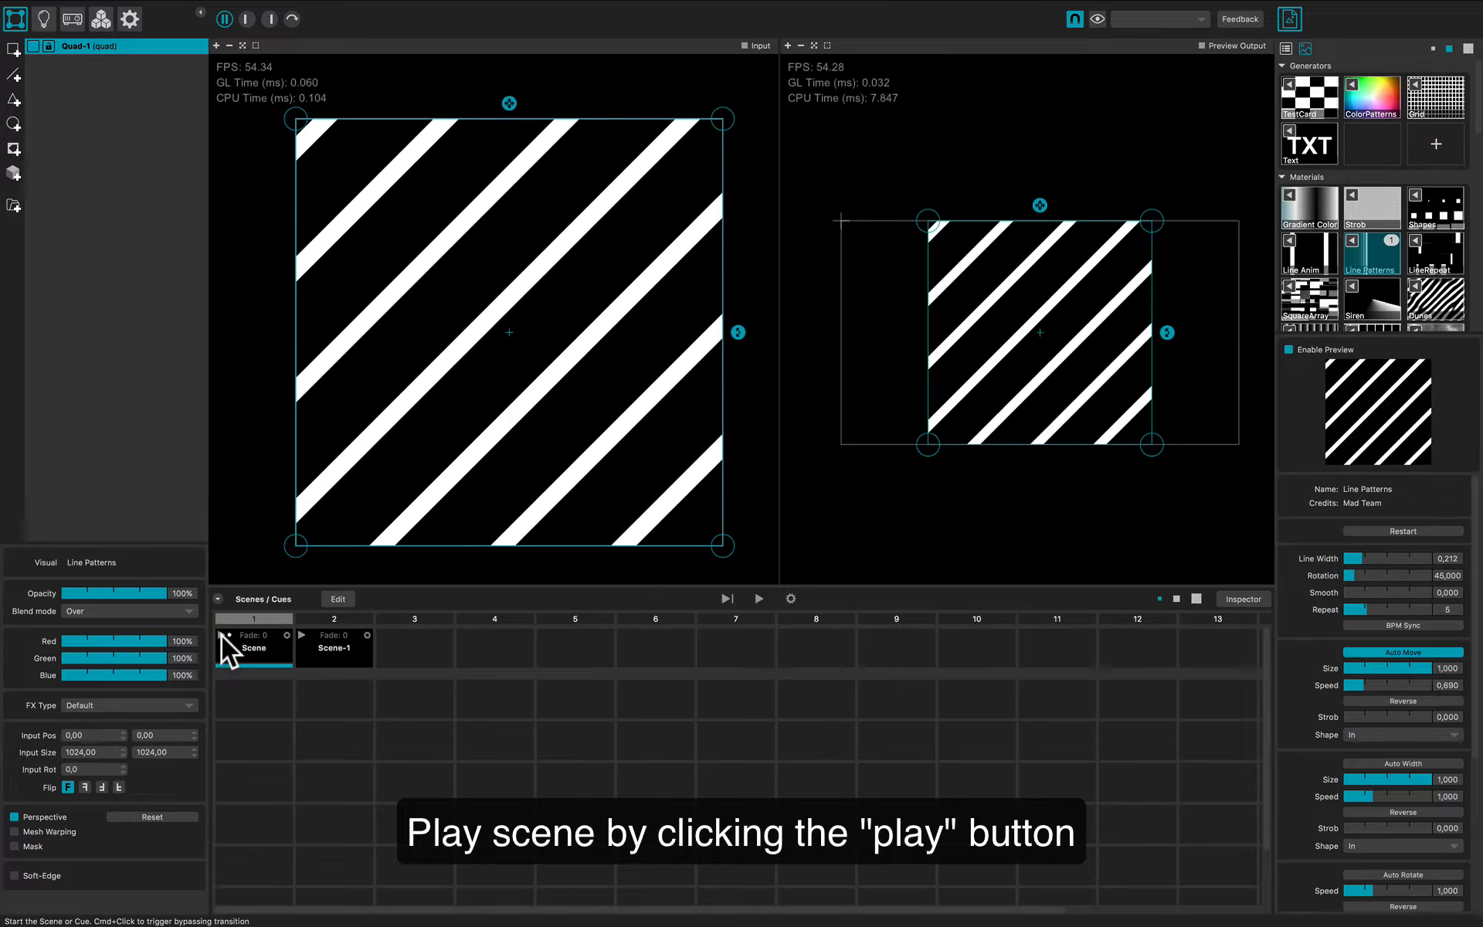
{"action": "left_click", "coordinate": [301, 635]}
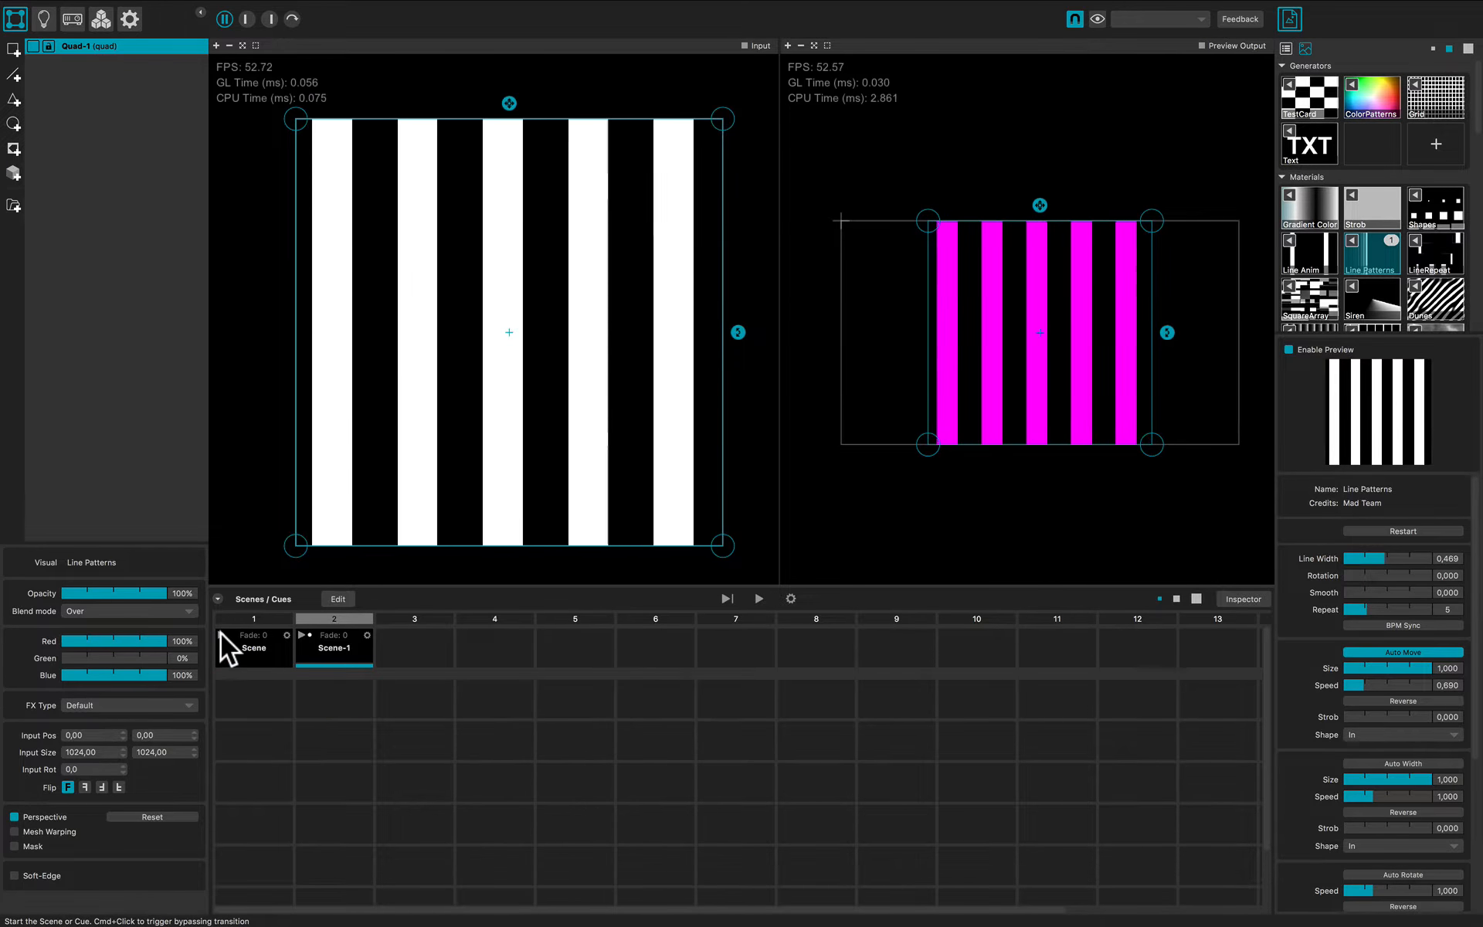
{"action": "left_click", "coordinate": [253, 647]}
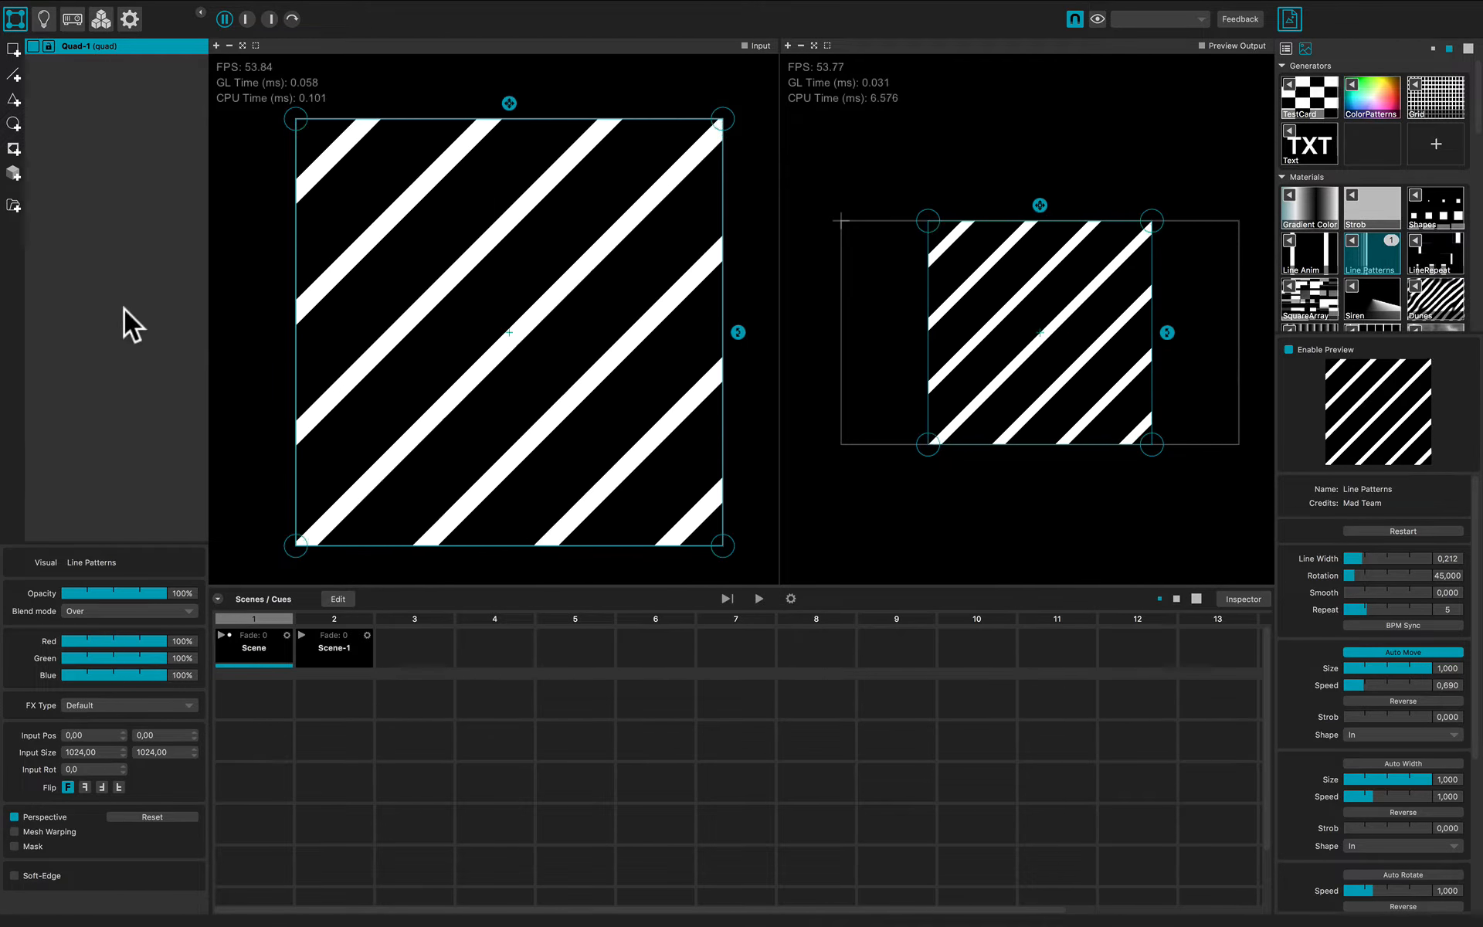
Step: Add Quad-2, shift it left and flip it horizontally to form the chevron
{"action": "left_click", "coordinate": [14, 47]}
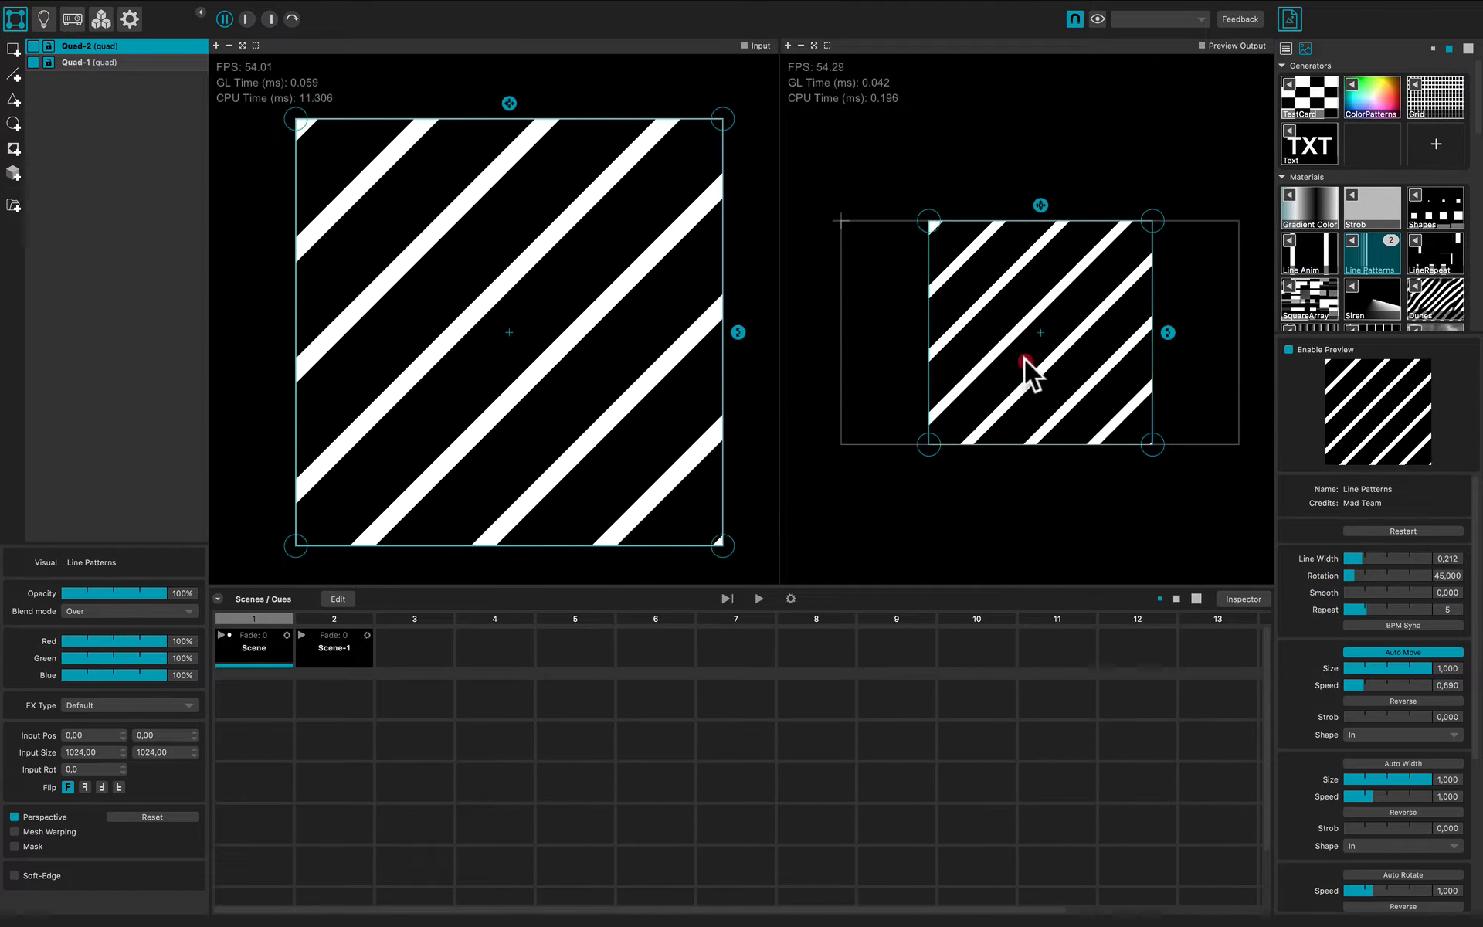
{"action": "left_click", "coordinate": [90, 62]}
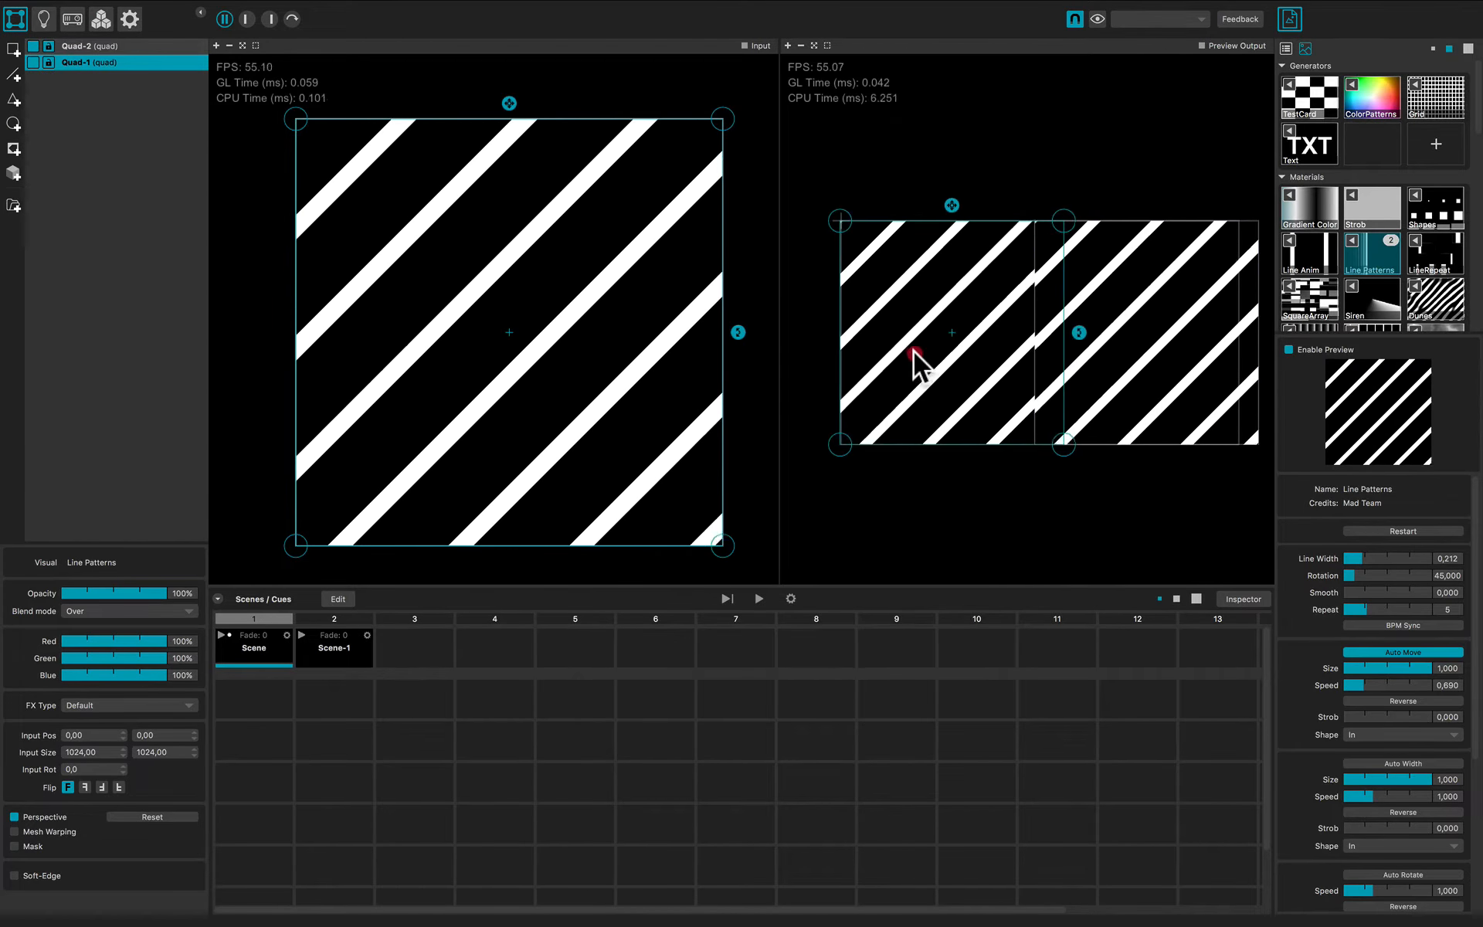
{"action": "left_click", "coordinate": [89, 46]}
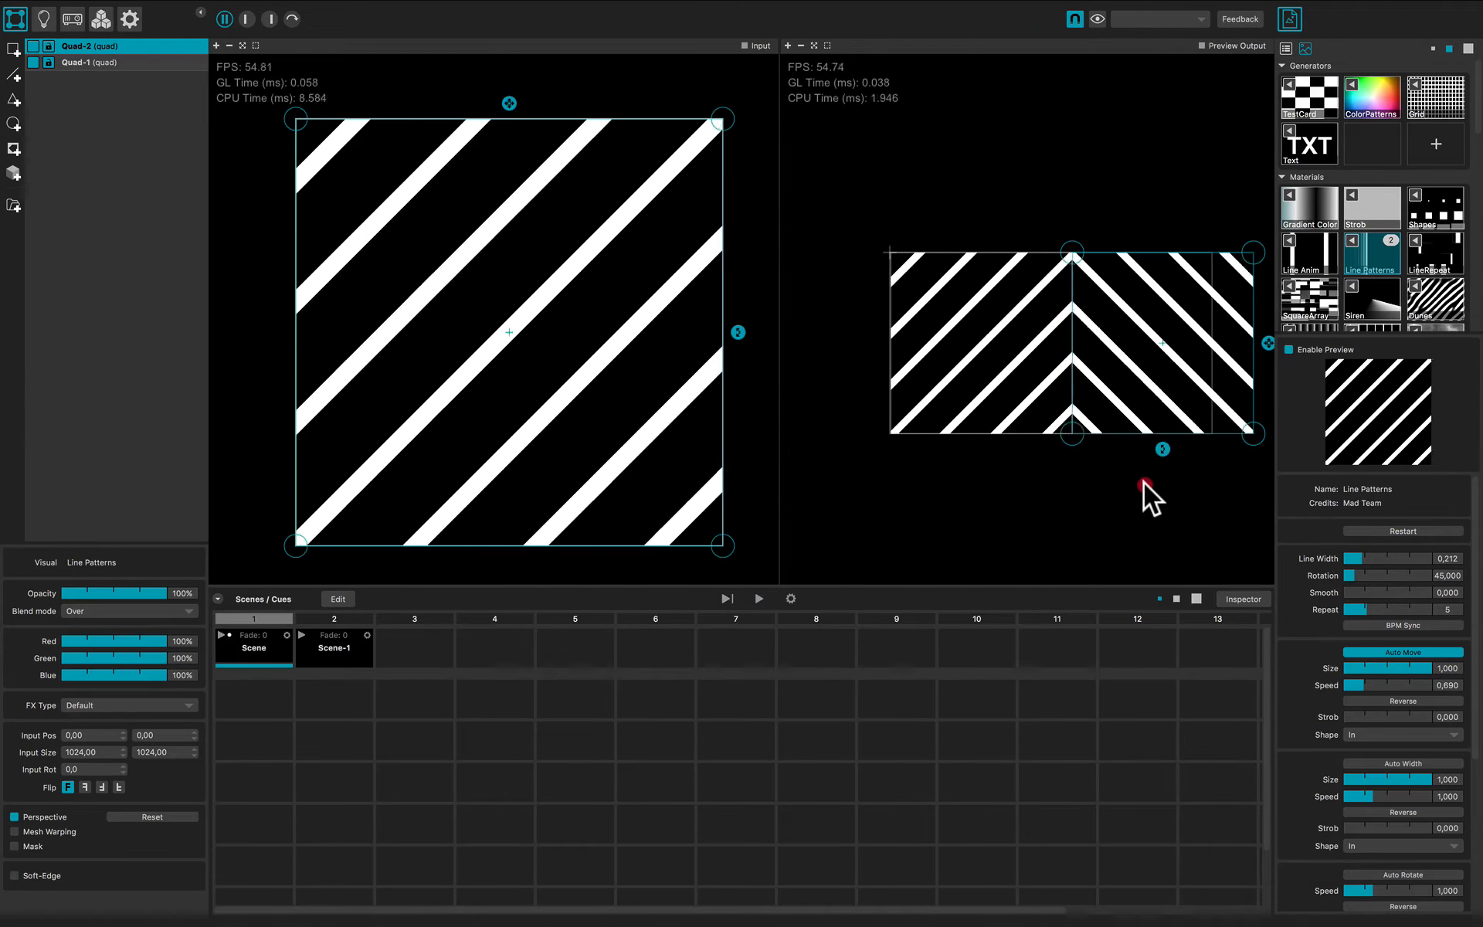
{"action": "mouse_move", "coordinate": [414, 653]}
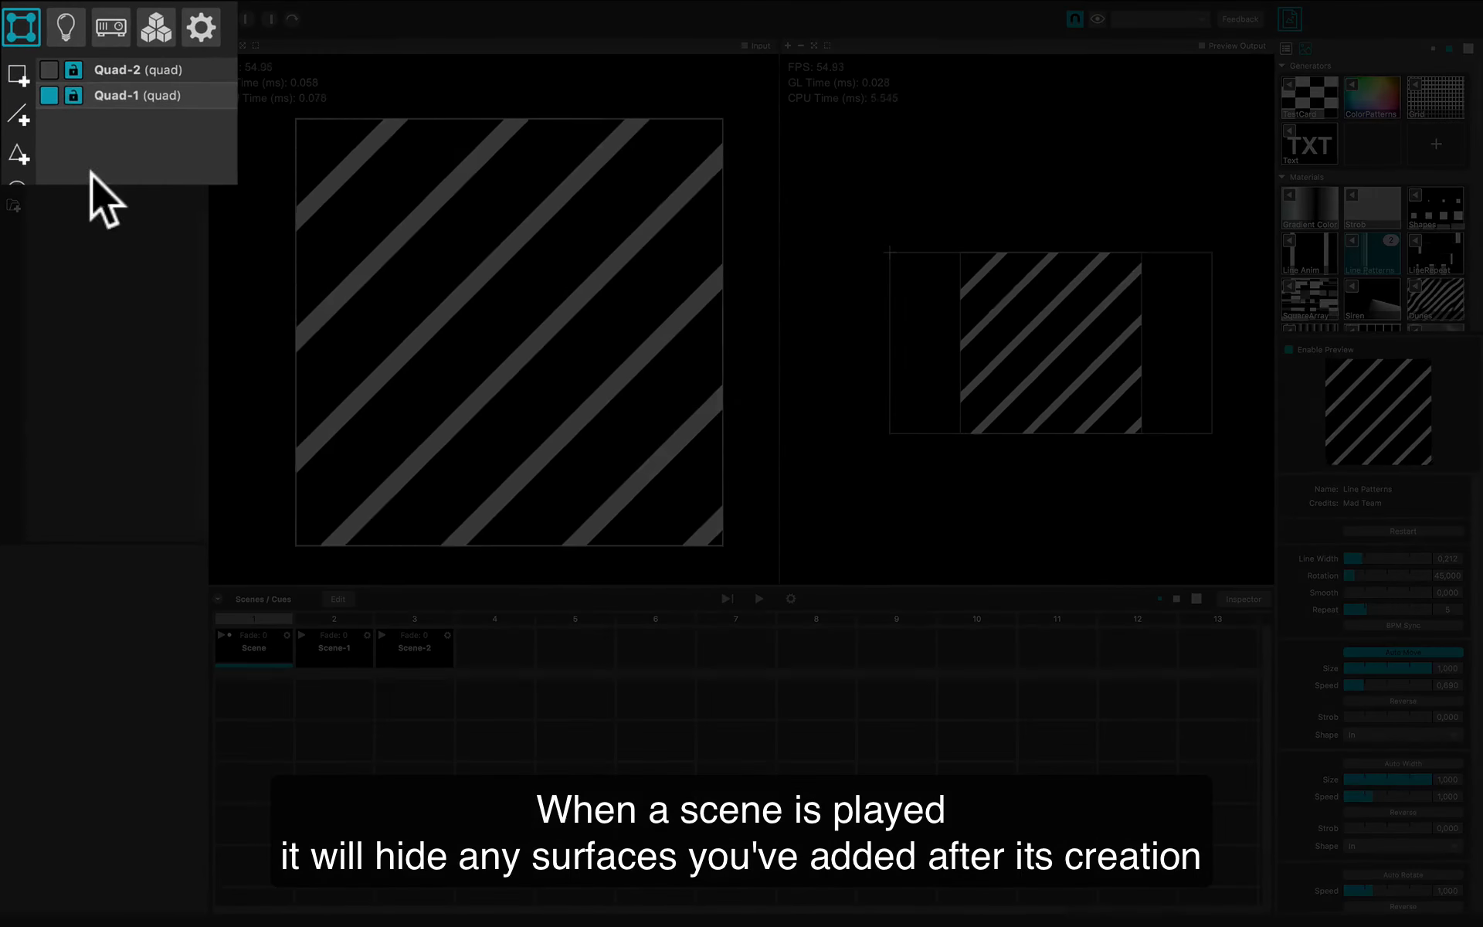
{"action": "mouse_move", "coordinate": [241, 393]}
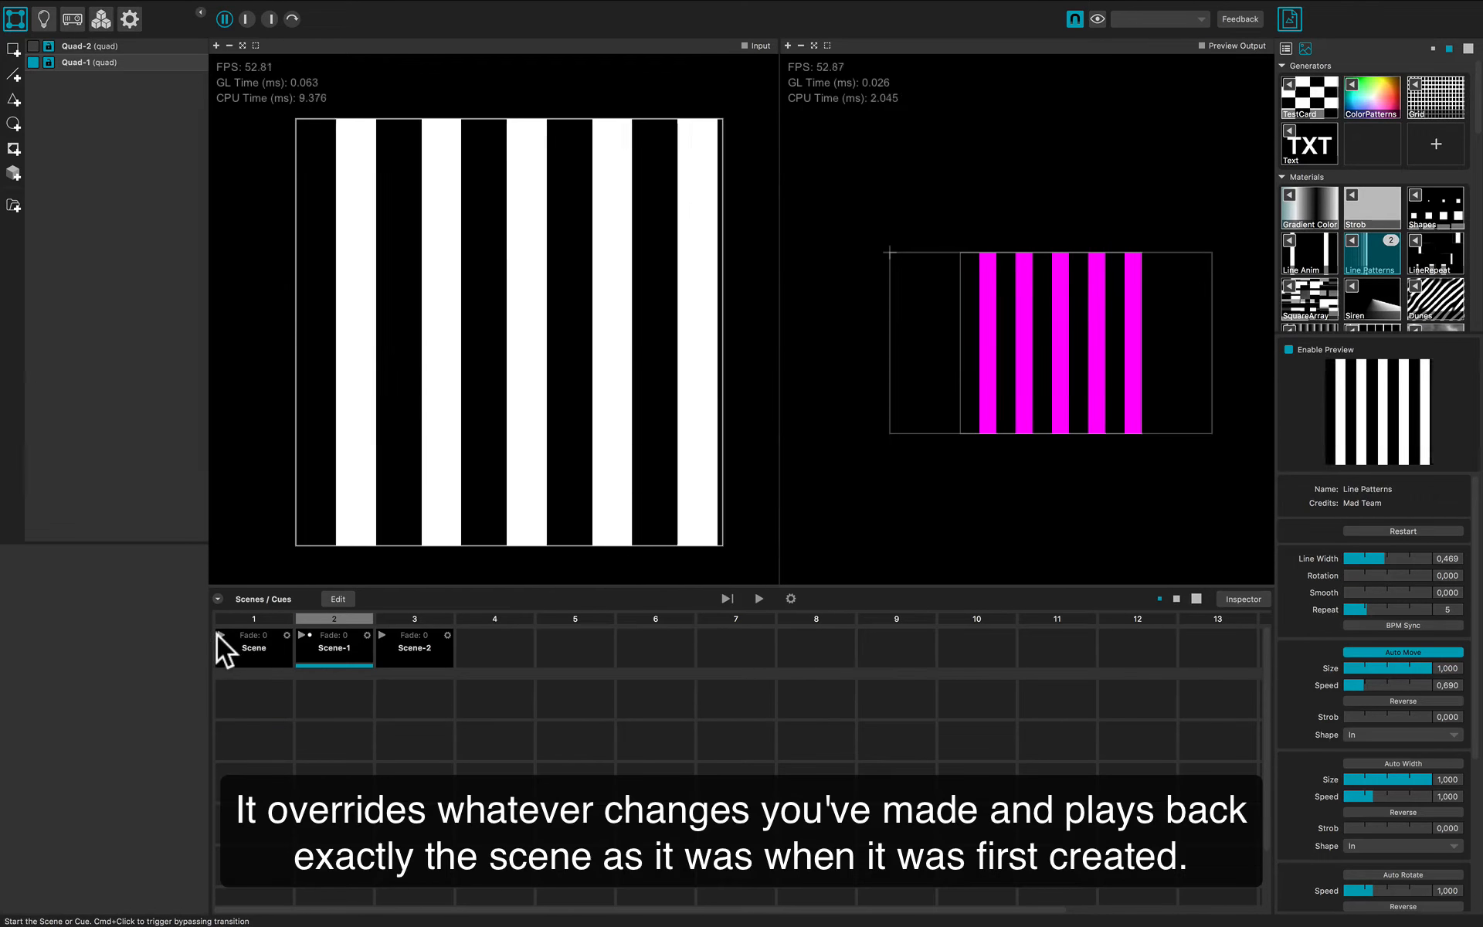
Step: Test recall by playing Scene-1 and then the chevron Scene-2
{"action": "left_click", "coordinate": [253, 648]}
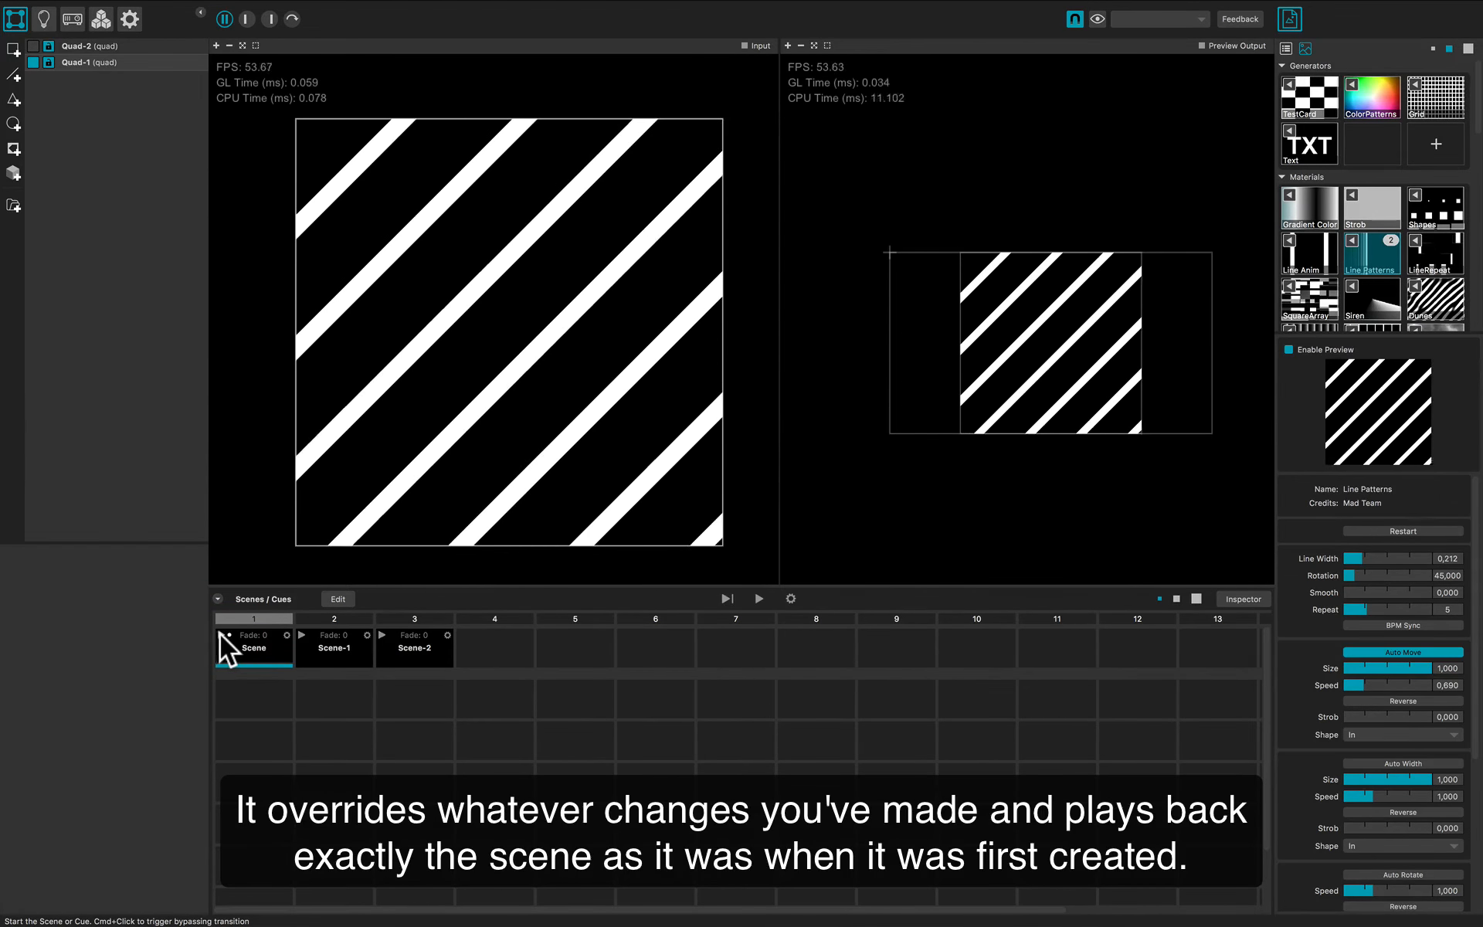
{"action": "left_click", "coordinate": [413, 648]}
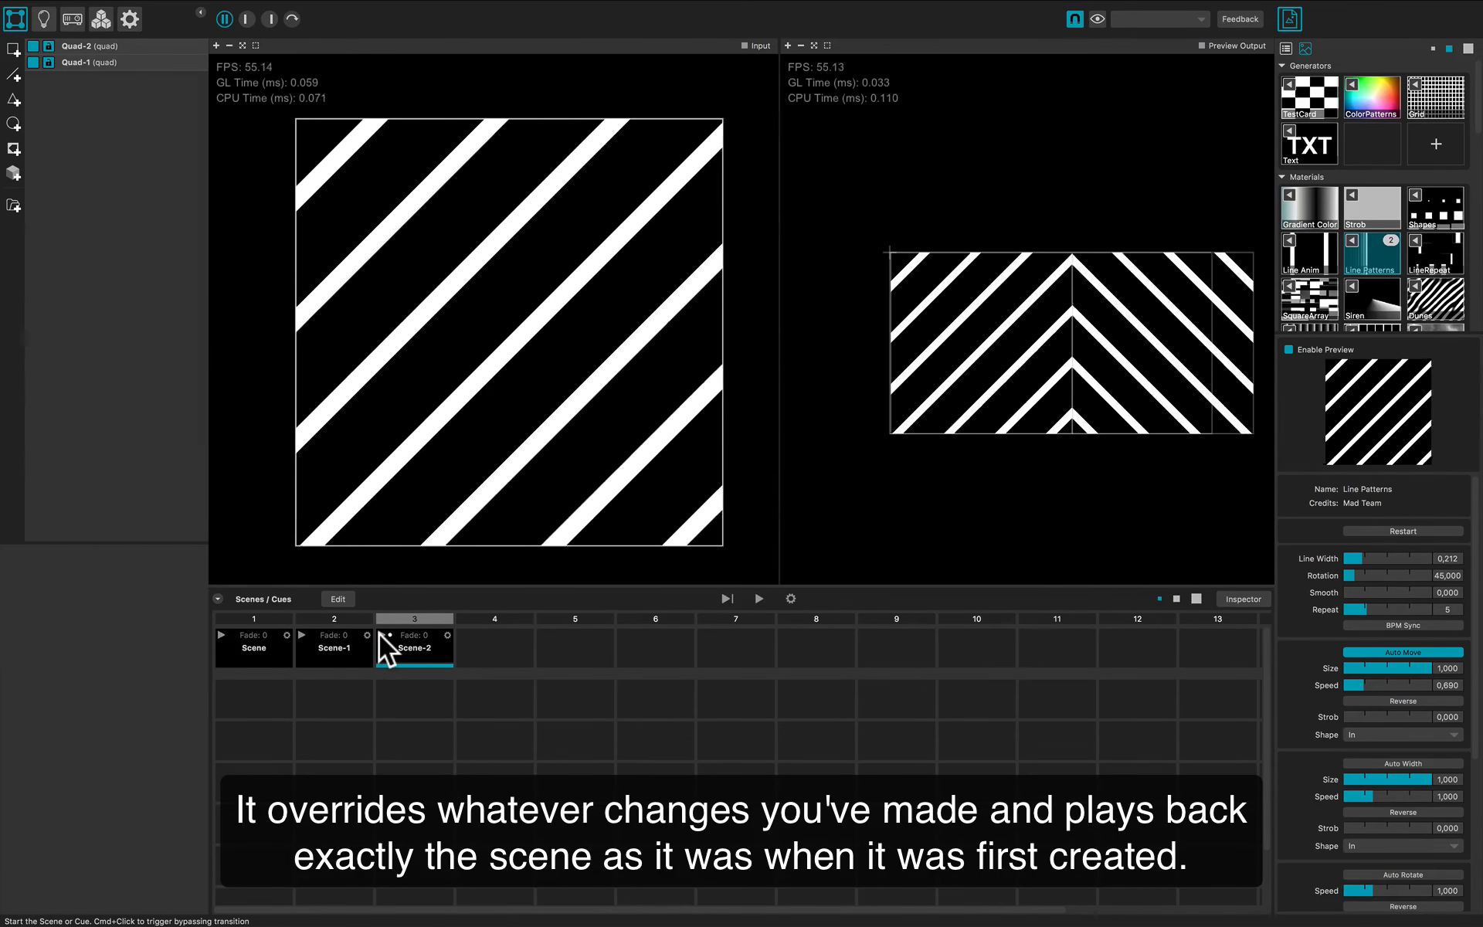